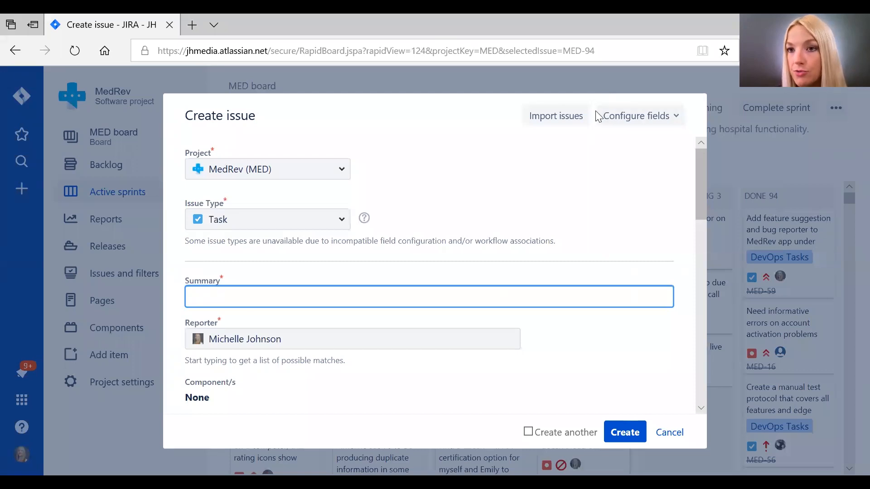
mouse_move(361, 128)
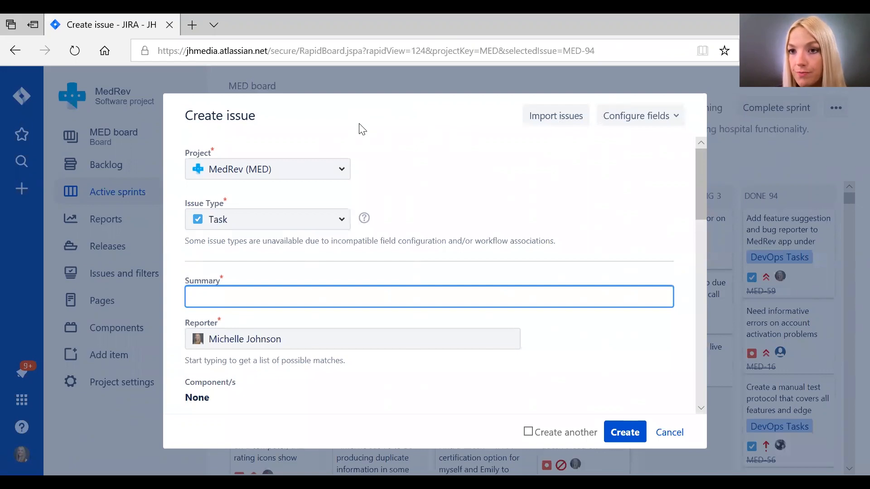
mouse_move(413, 165)
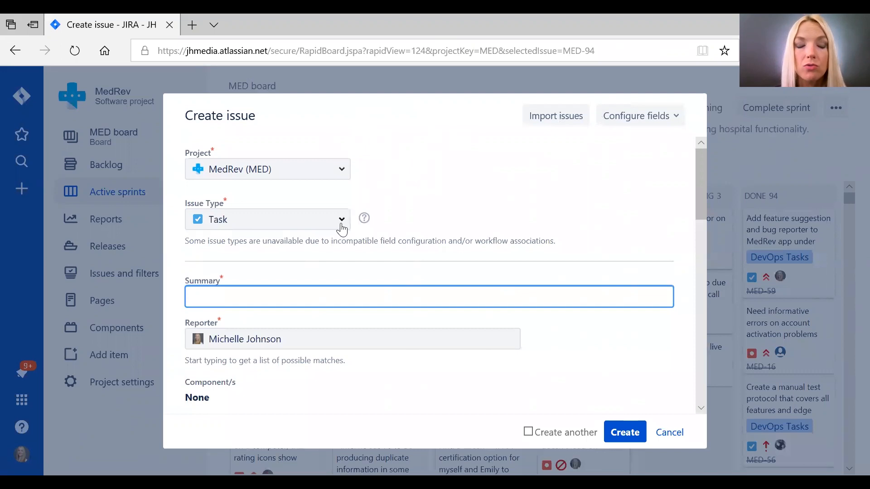
mouse_move(21, 194)
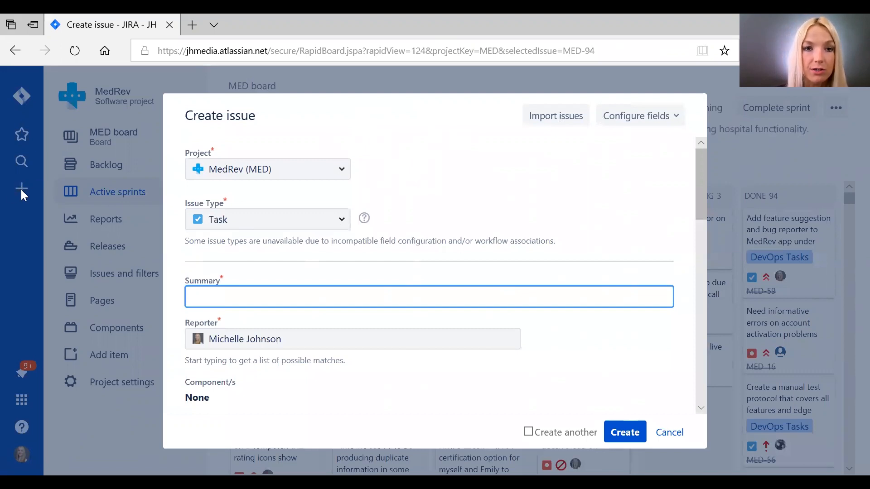
mouse_move(217, 147)
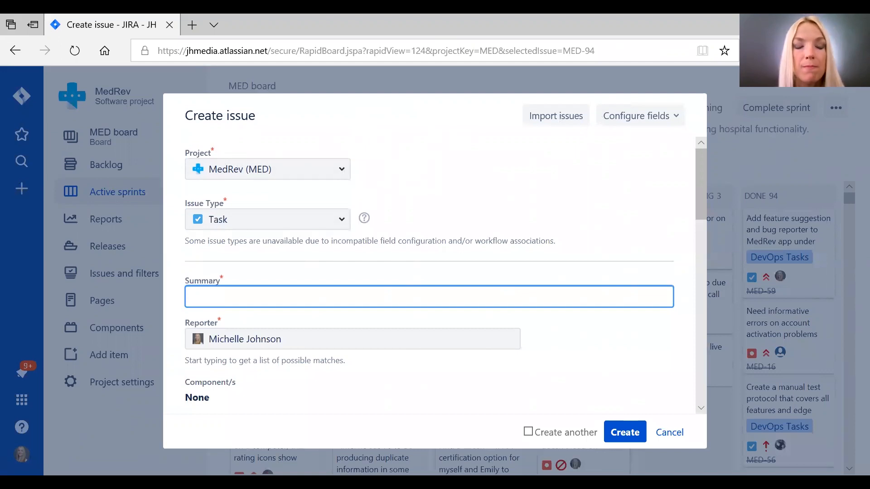
mouse_move(242, 199)
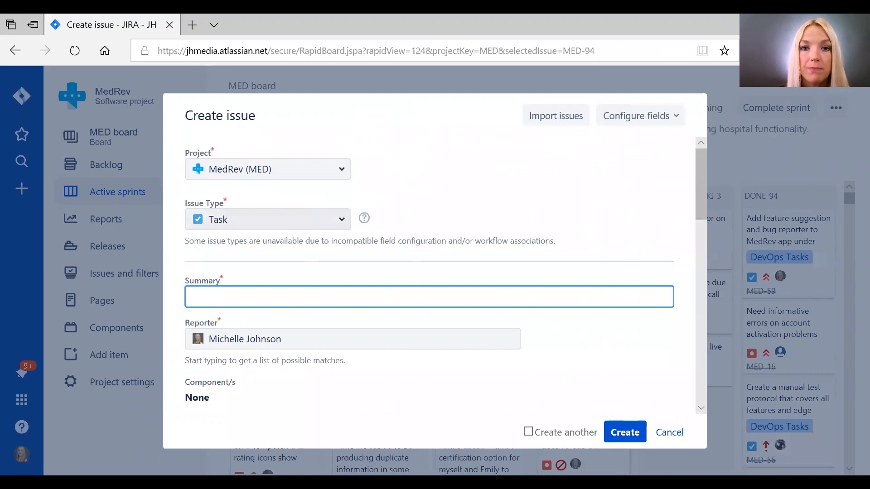
Step: Keep the issue type as Bug and set the Fix Version to 1.0.0 under Unreleased Versions
click(341, 220)
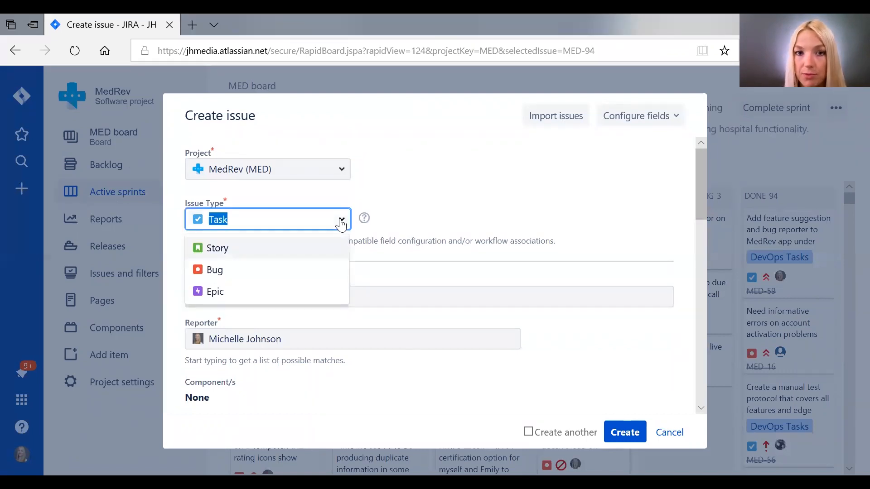
mouse_move(335, 229)
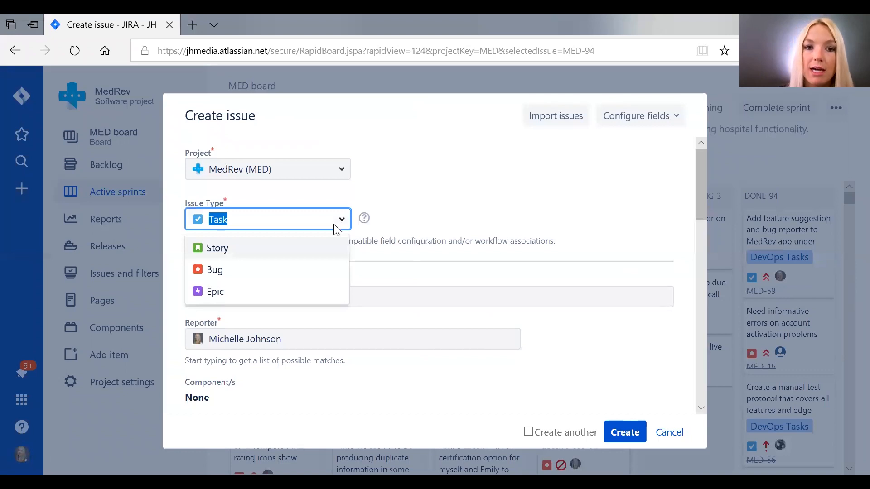
mouse_move(233, 290)
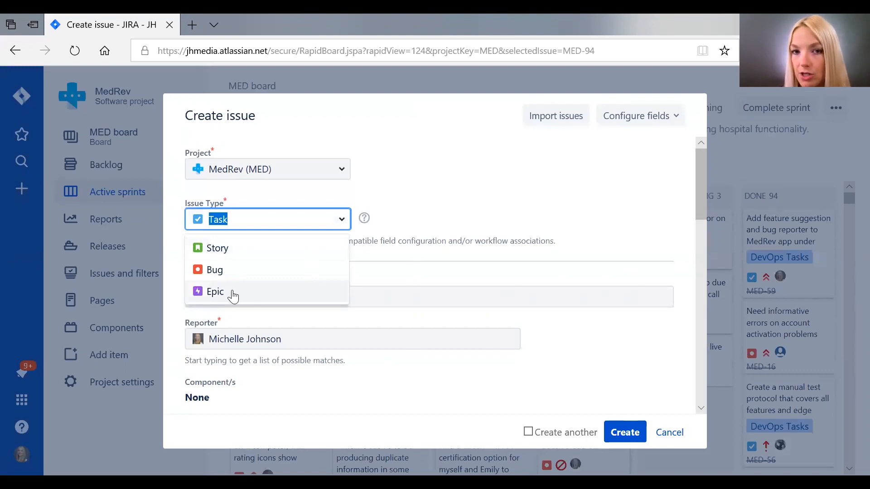
mouse_move(228, 230)
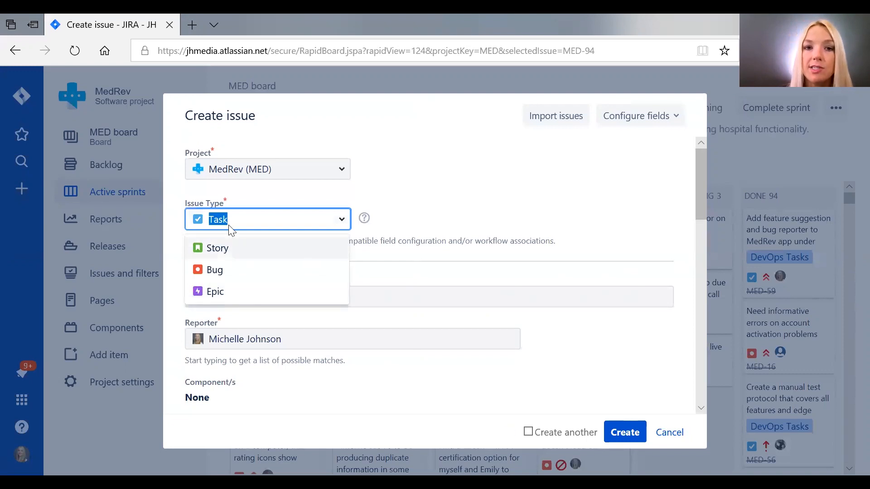
mouse_move(229, 217)
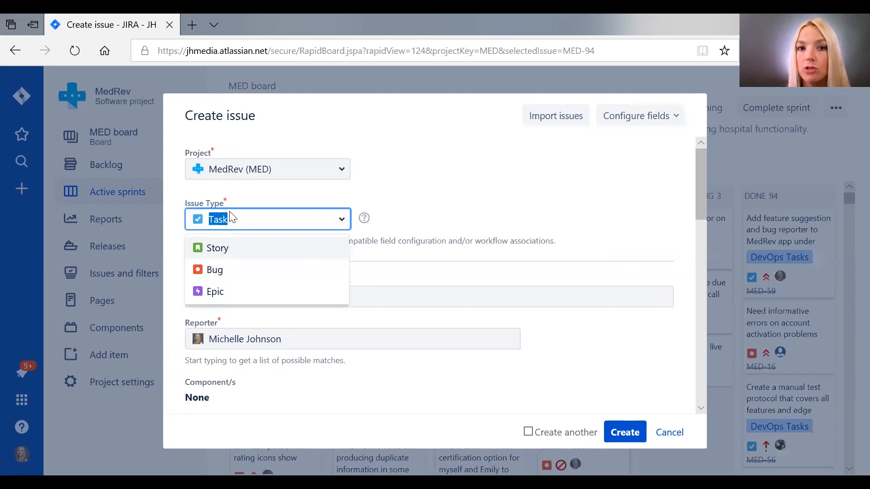
mouse_move(216, 292)
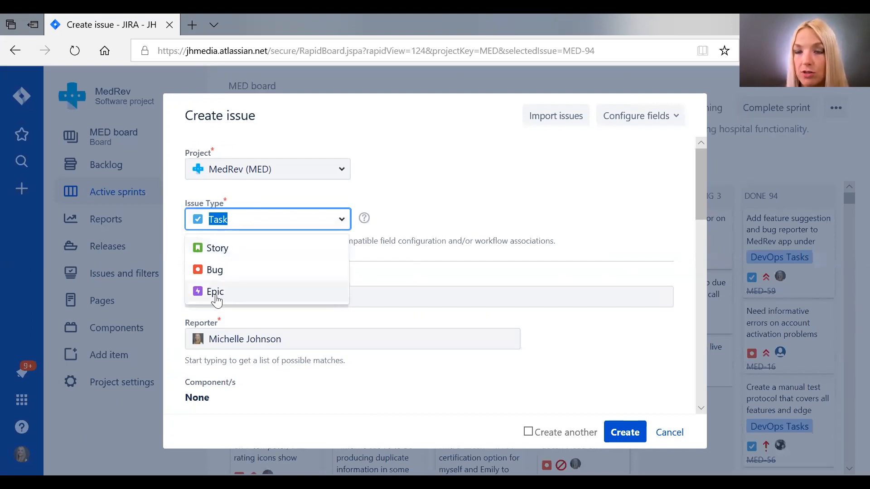
mouse_move(224, 285)
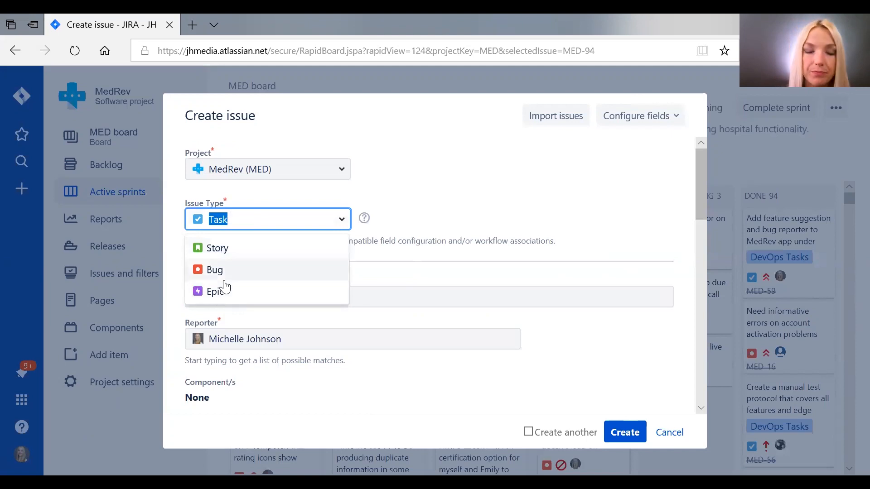
mouse_move(207, 254)
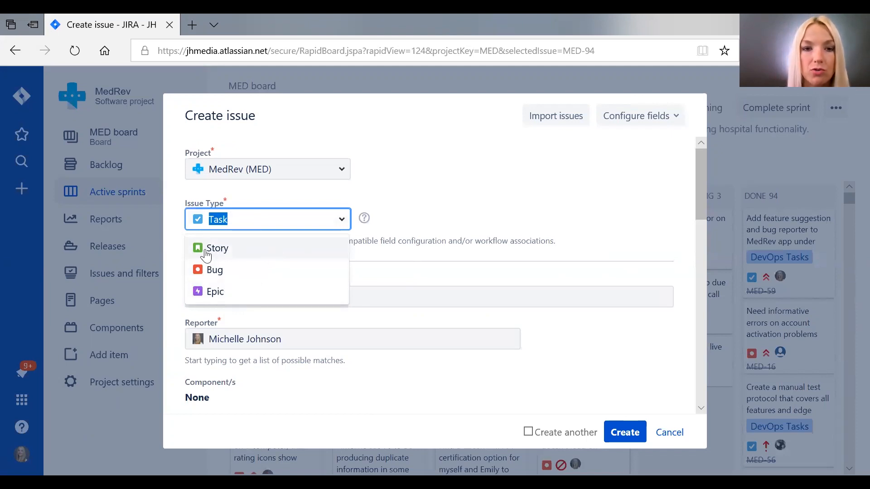
mouse_move(209, 257)
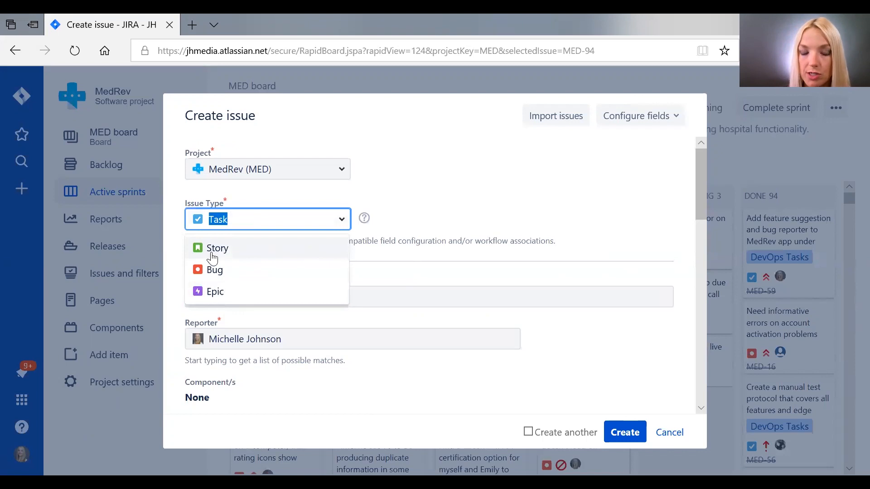
mouse_move(261, 248)
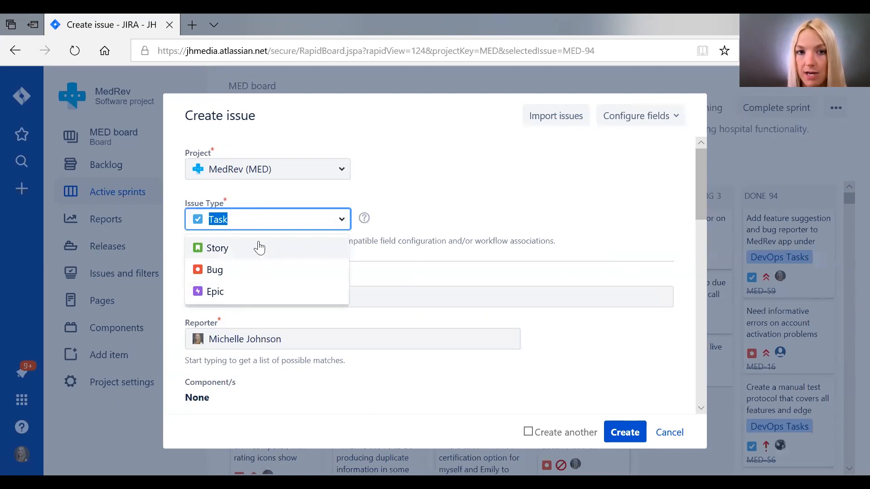
mouse_move(248, 269)
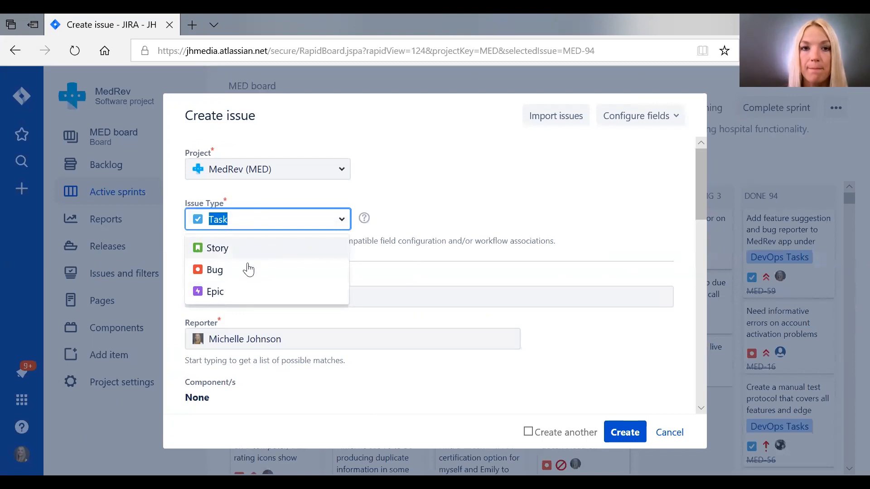
mouse_move(433, 233)
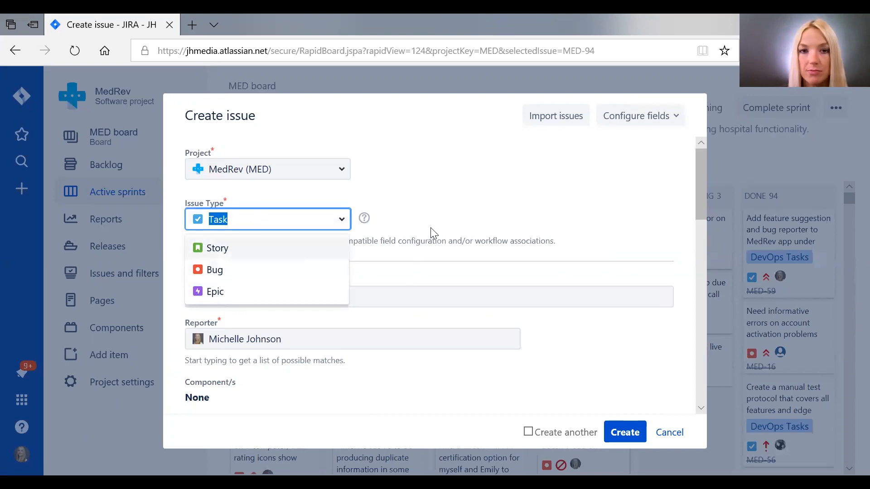
click(433, 233)
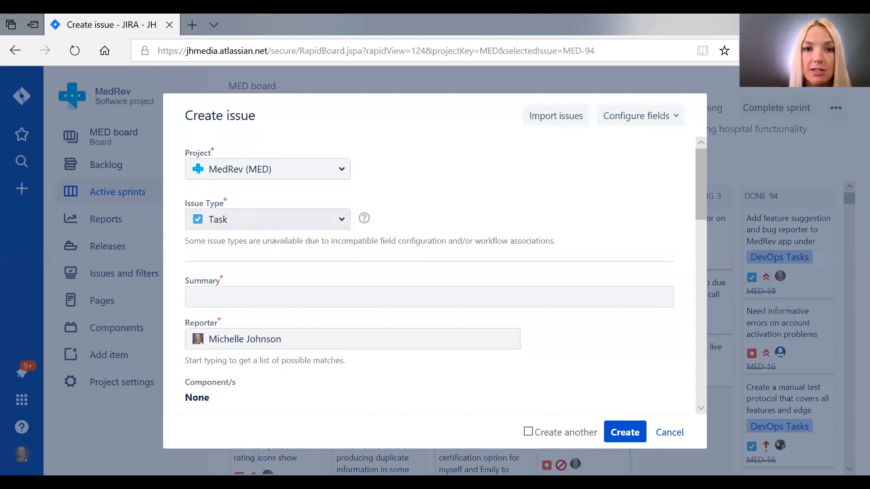
click(266, 220)
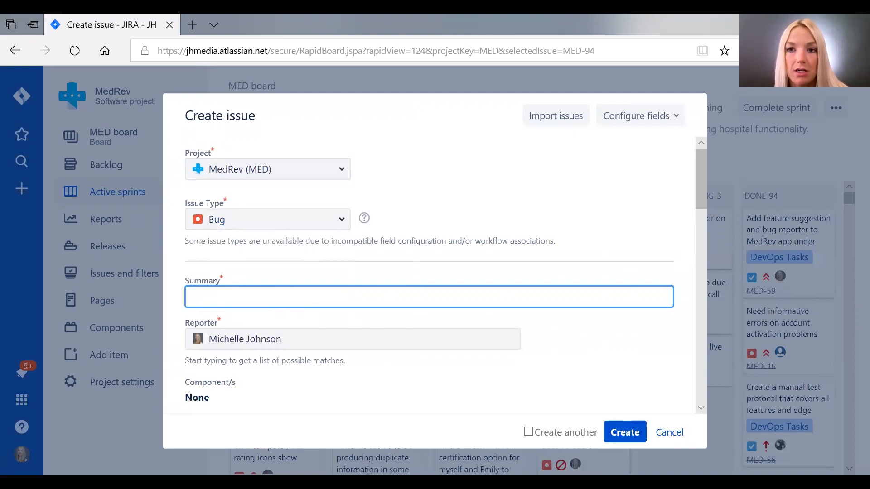
mouse_move(623, 263)
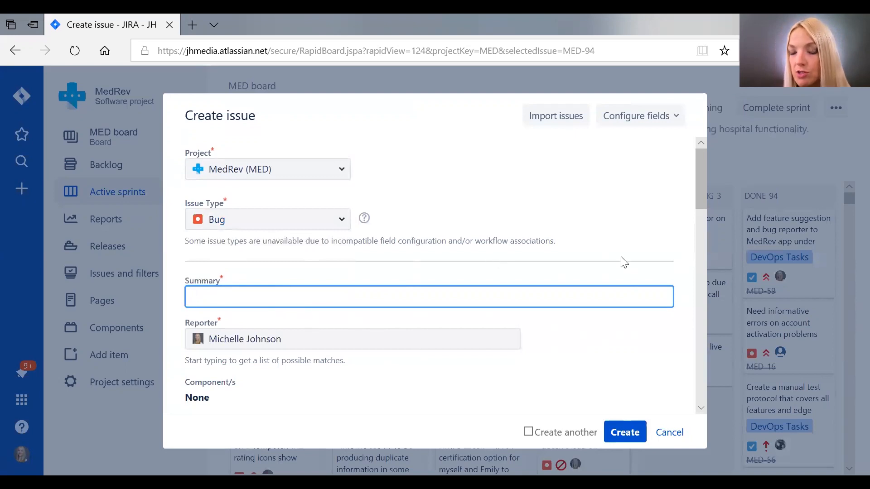
mouse_move(497, 287)
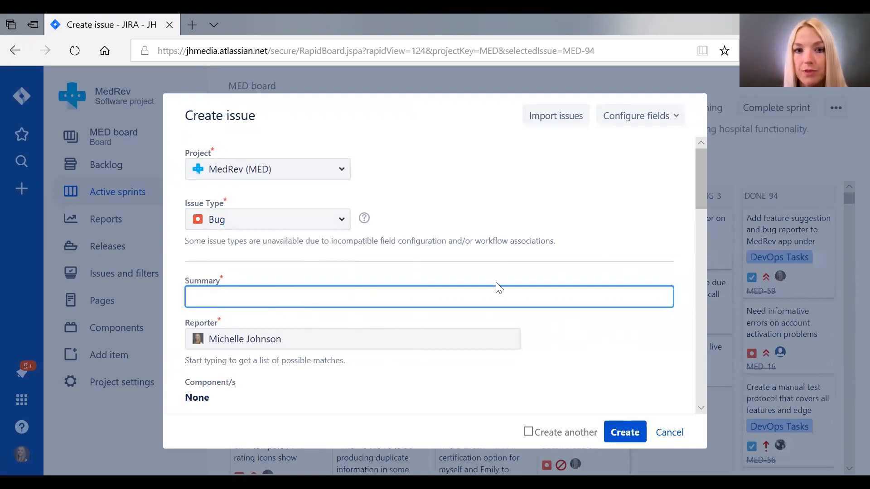
scroll(down, 3)
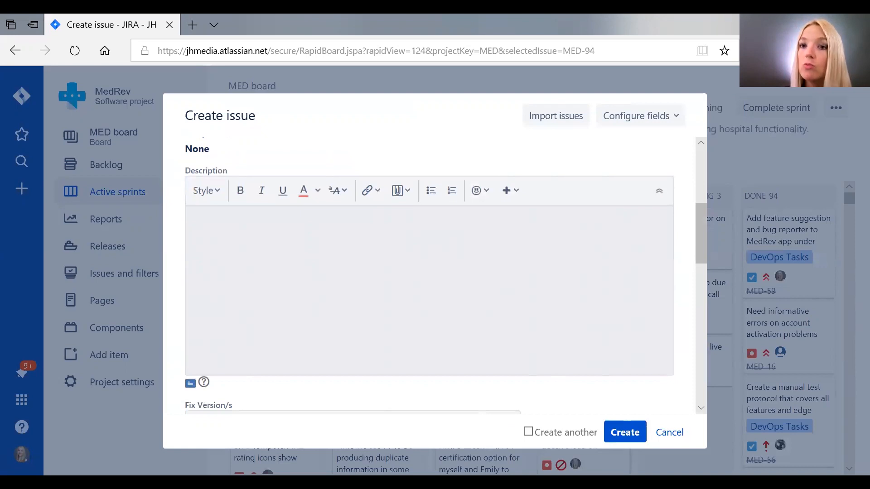
scroll(up, 3)
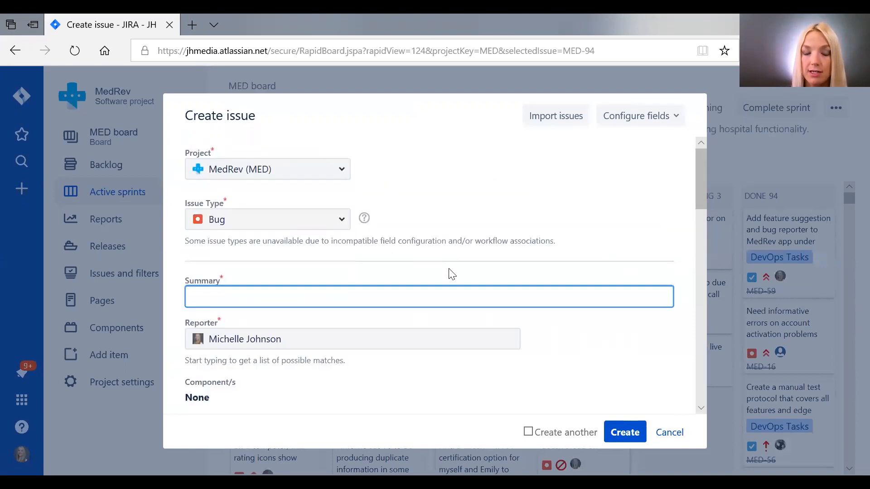
scroll(down, 3)
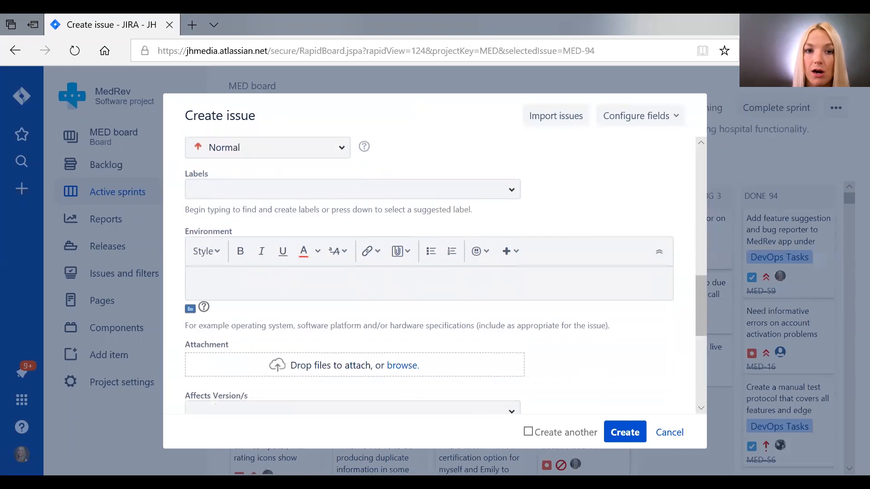
scroll(down, 3)
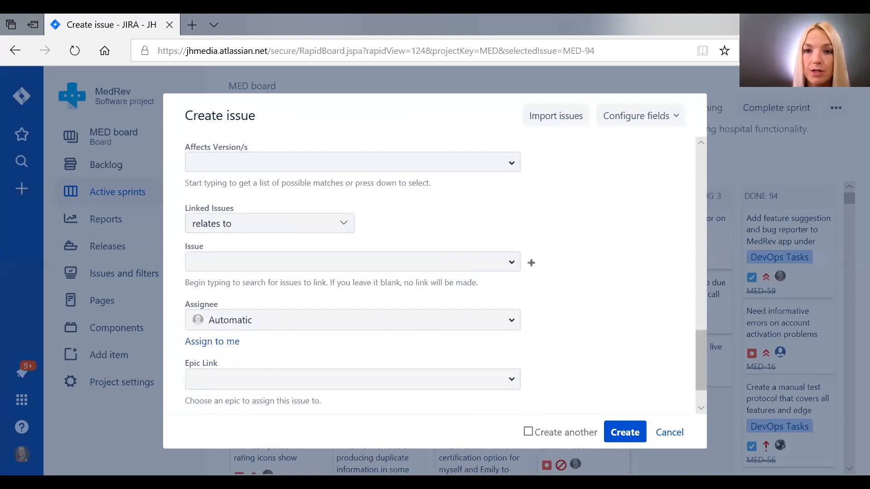
scroll(down, 3)
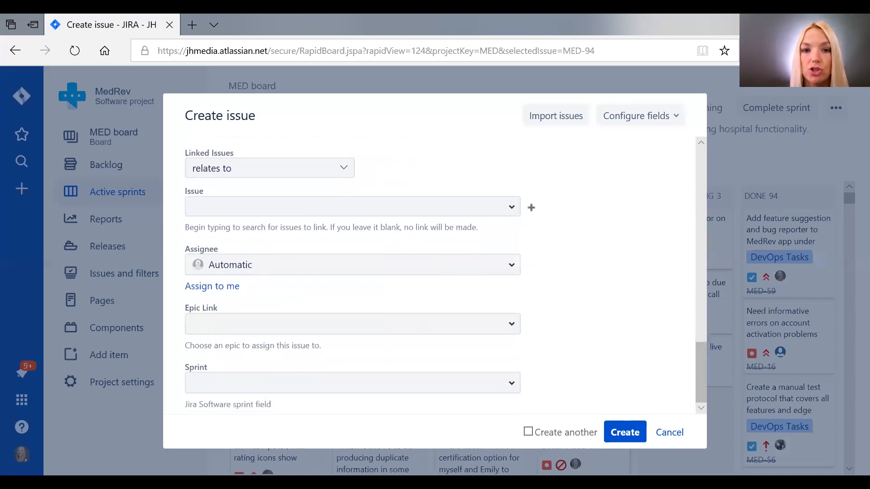
scroll(up, 3)
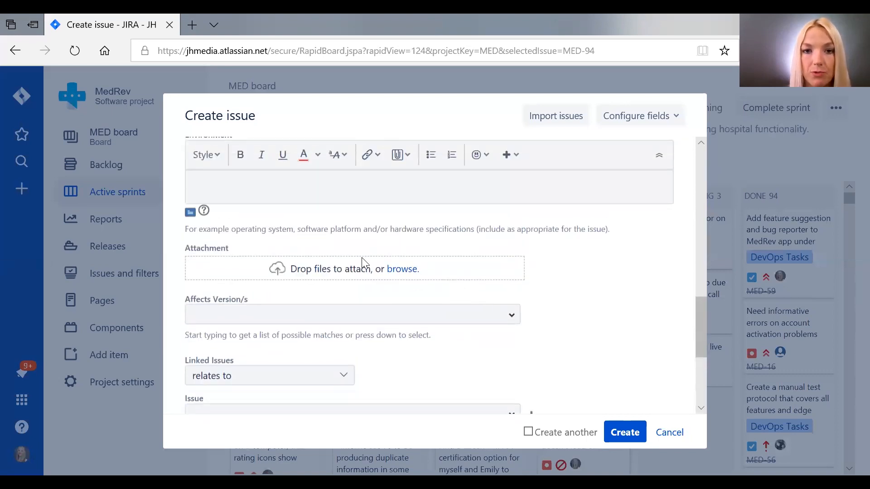
mouse_move(402, 272)
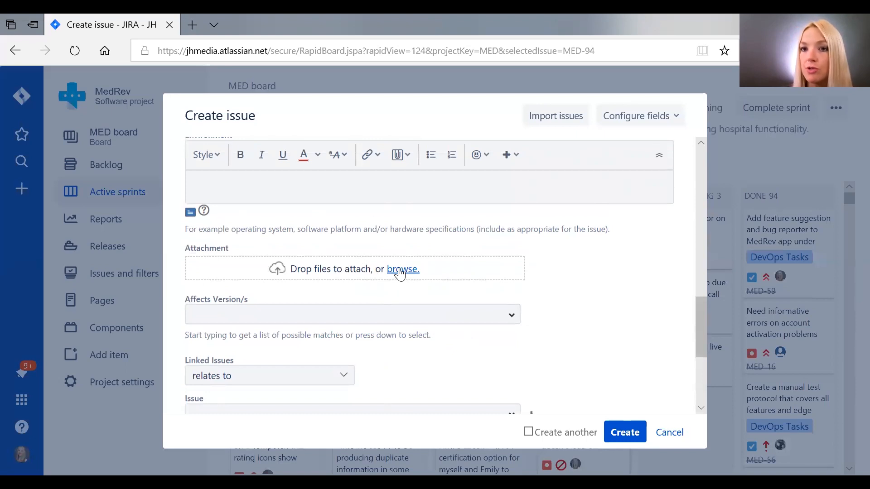
mouse_move(449, 283)
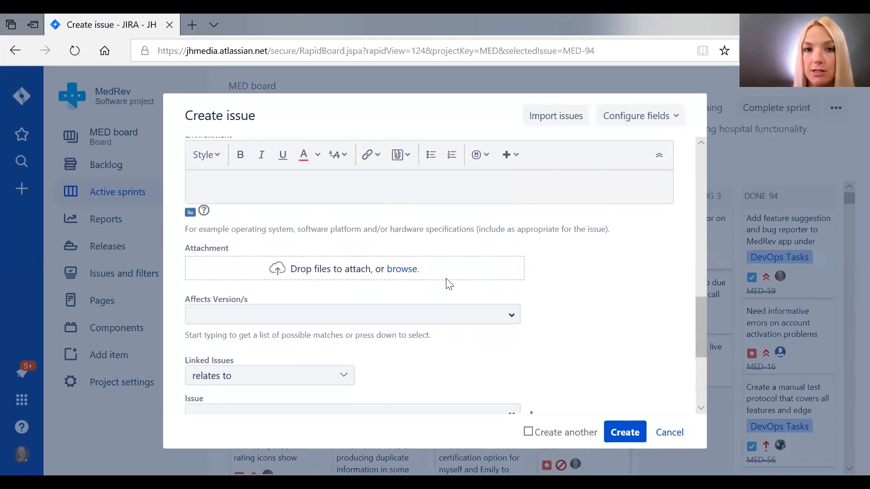
scroll(up, 3)
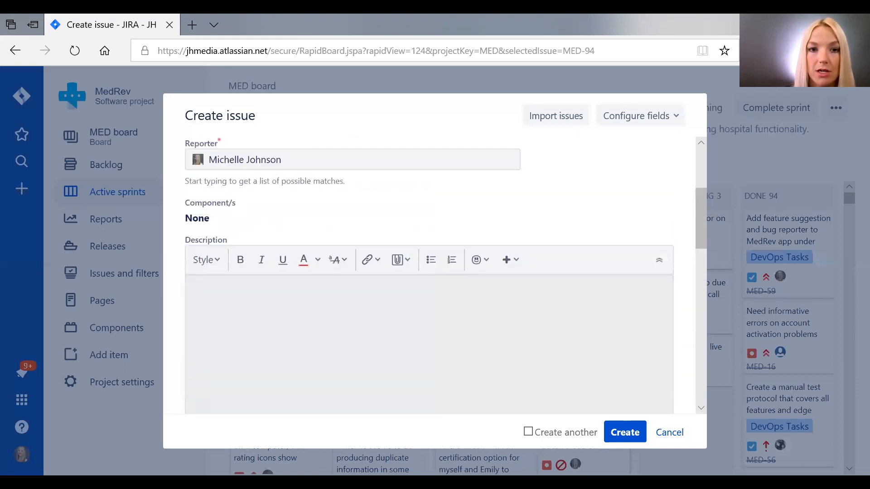
scroll(down, 3)
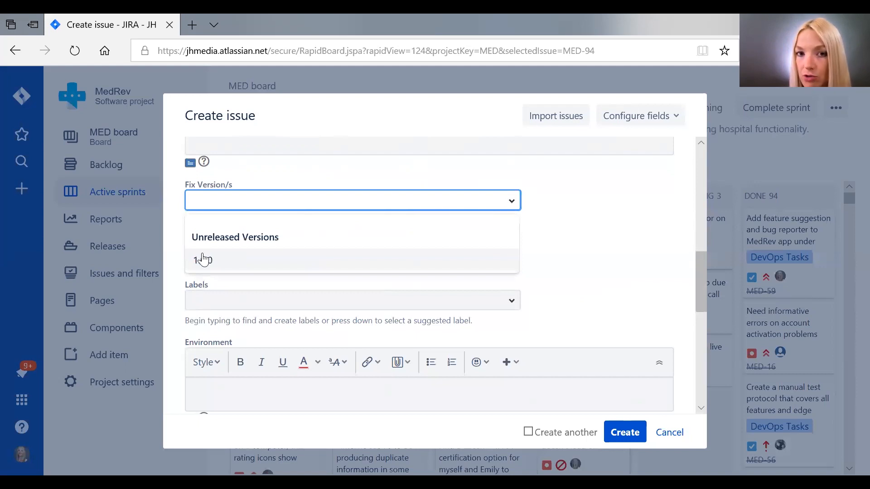
click(202, 260)
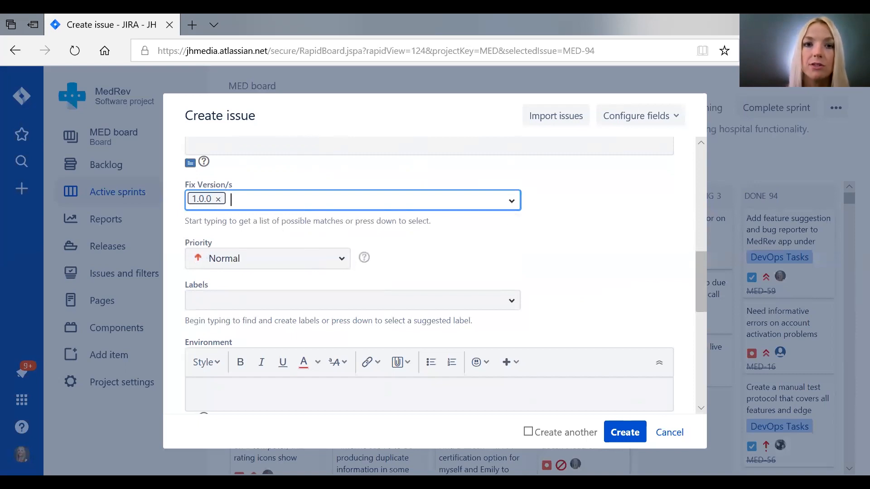
Step: Bring up the suggested labels for the new issue
scroll(up, 3)
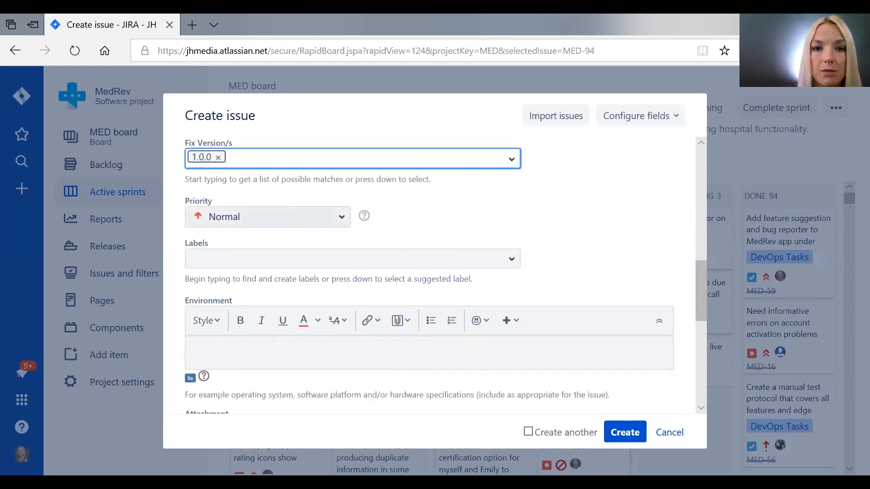
click(266, 217)
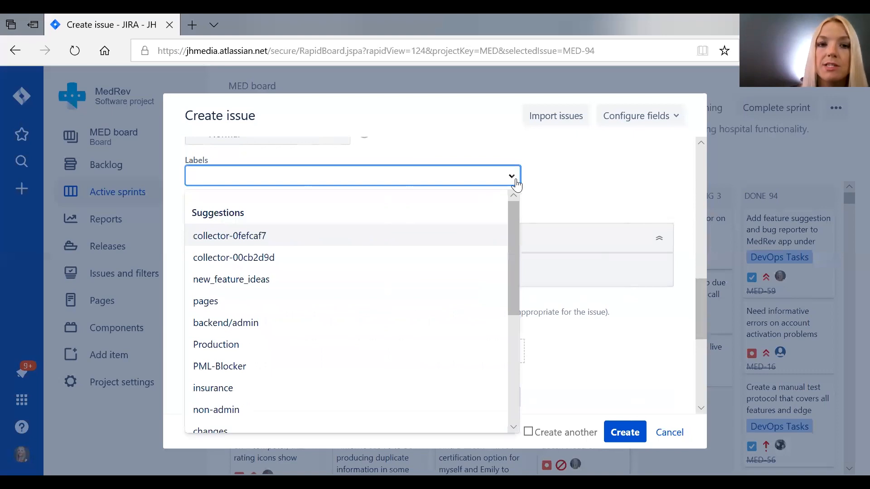
mouse_move(308, 284)
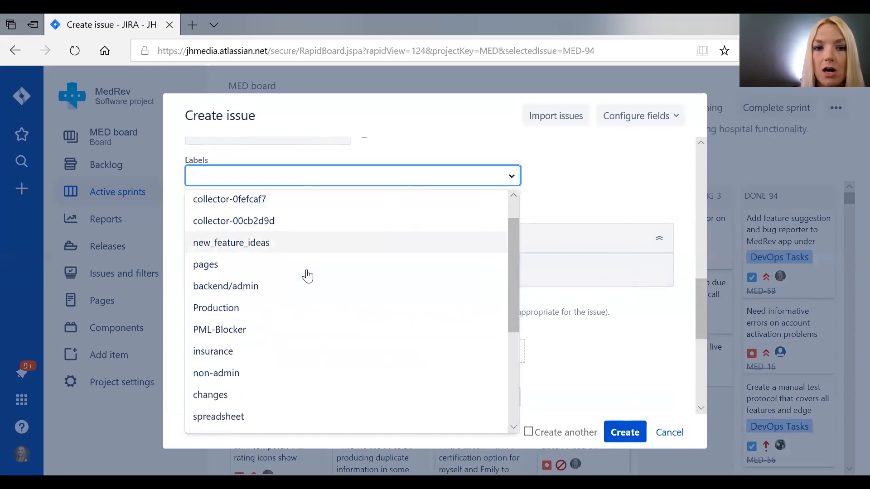
scroll(down, 3)
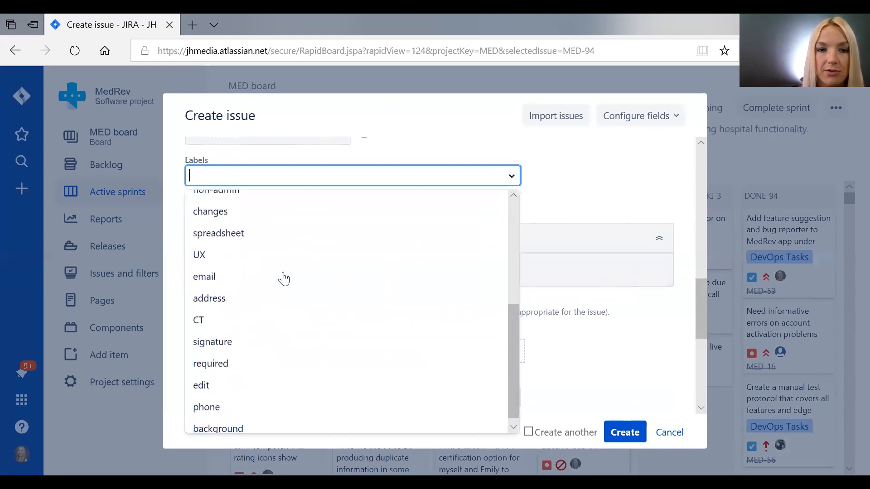
mouse_move(199, 257)
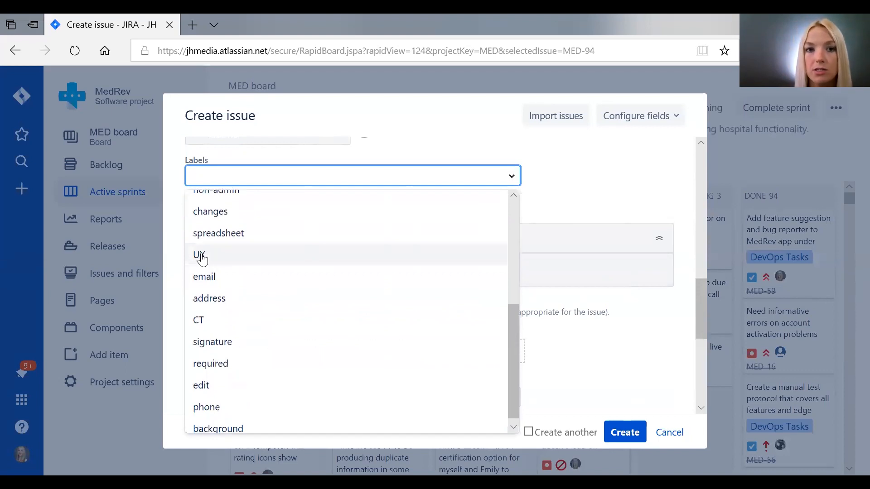
mouse_move(267, 229)
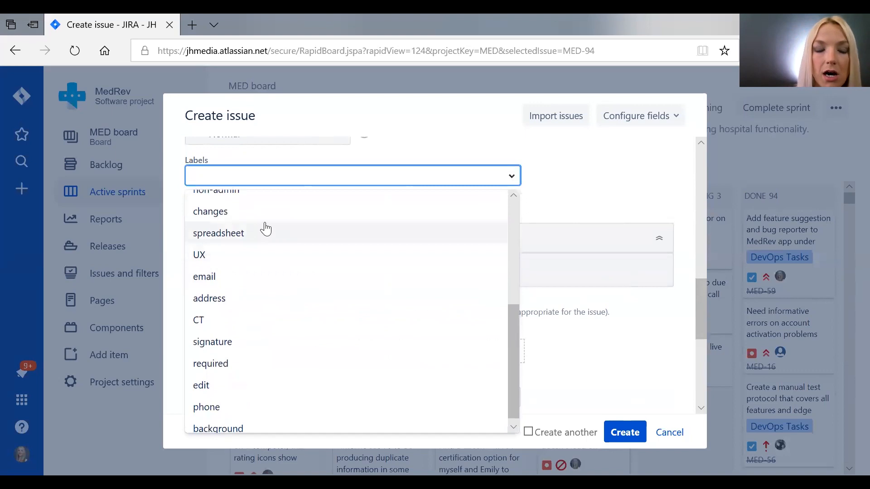
scroll(up, 3)
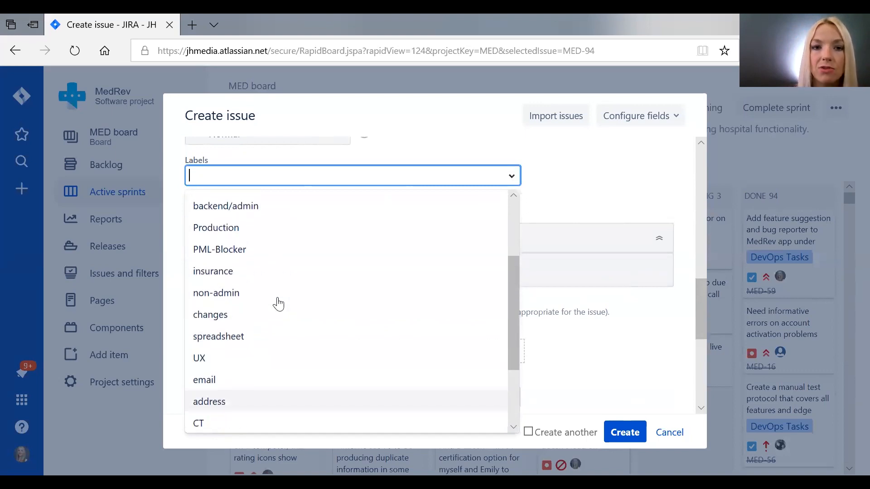
scroll(up, 3)
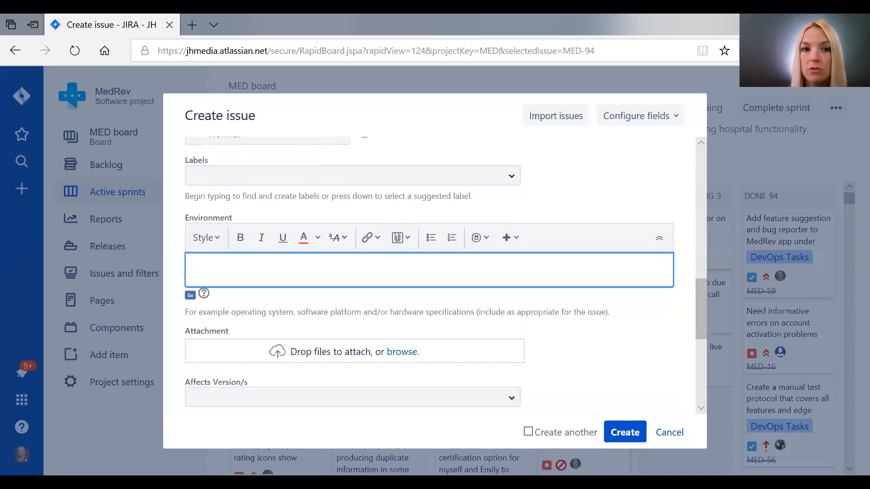
scroll(down, 3)
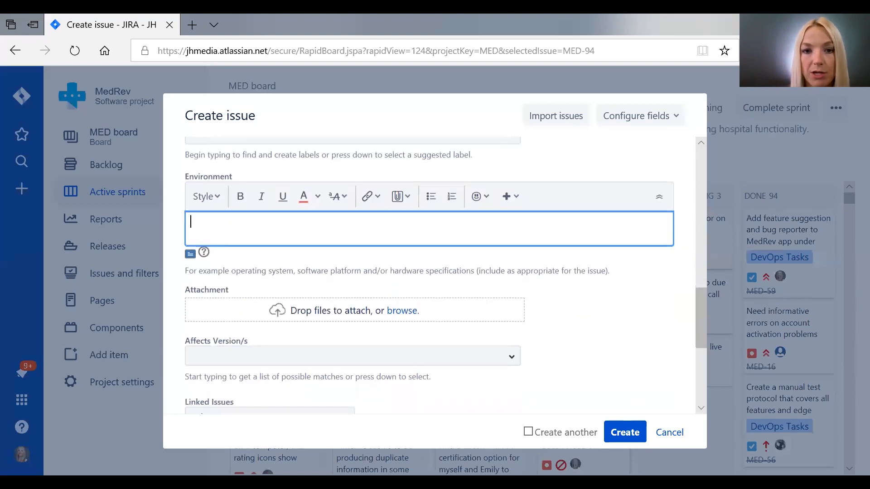
scroll(down, 3)
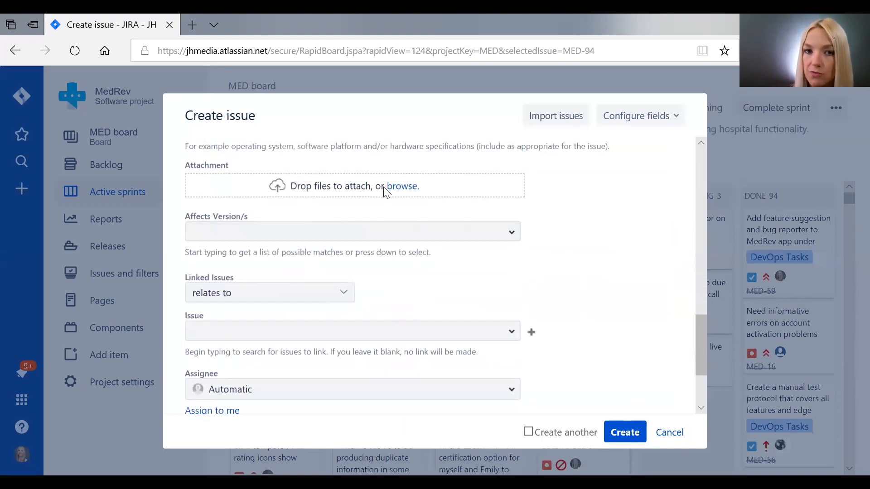
mouse_move(416, 249)
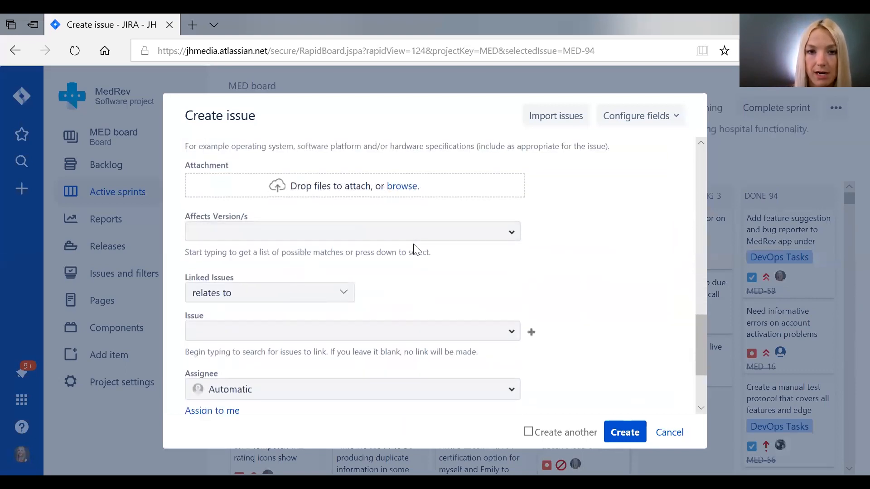
scroll(down, 3)
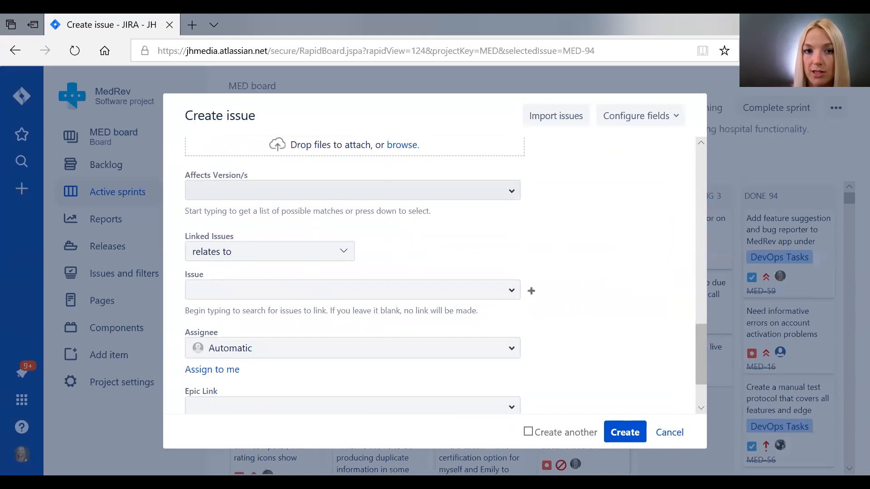
scroll(down, 3)
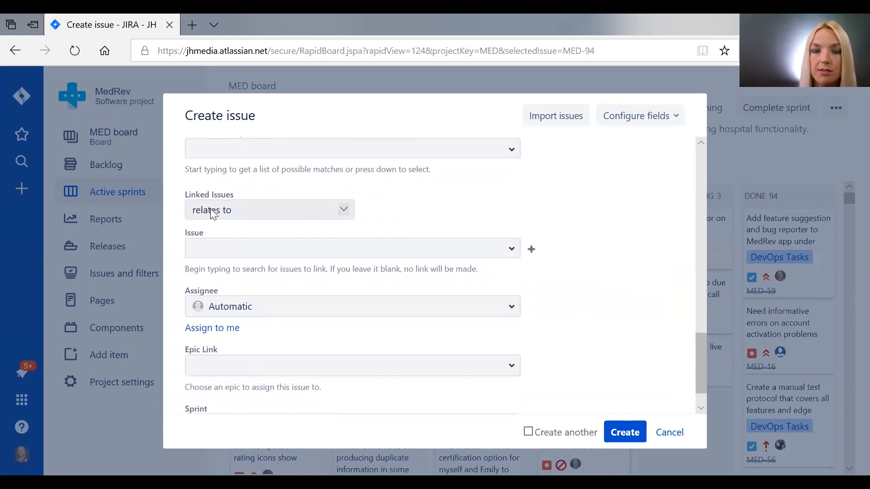
mouse_move(252, 208)
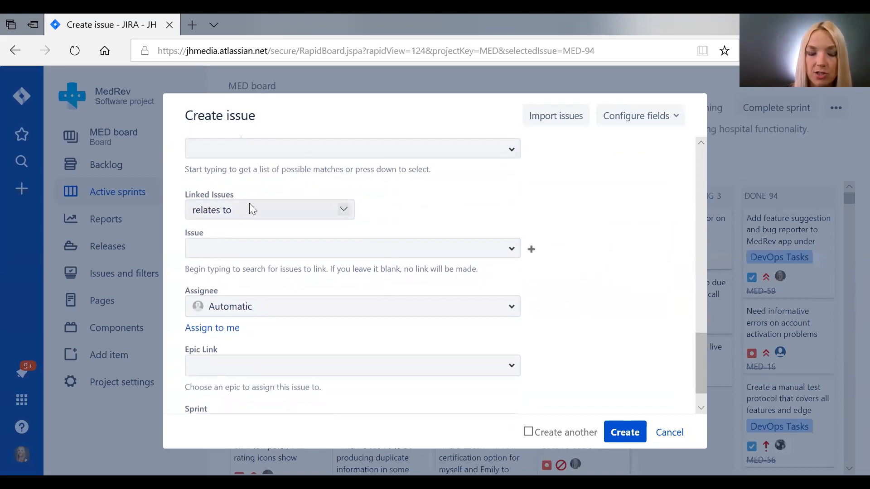
Step: Change the link type from 'relates to' to 'blocks' and focus the linked Issue field
click(269, 210)
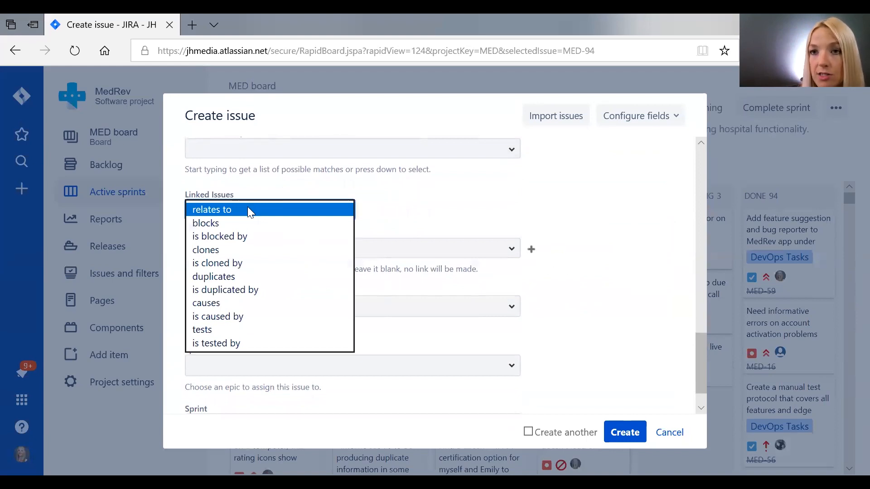
mouse_move(241, 228)
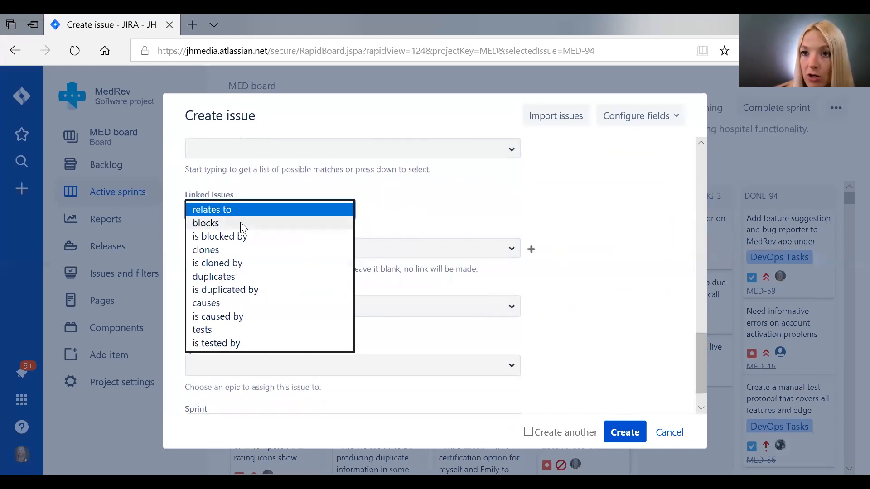
click(205, 223)
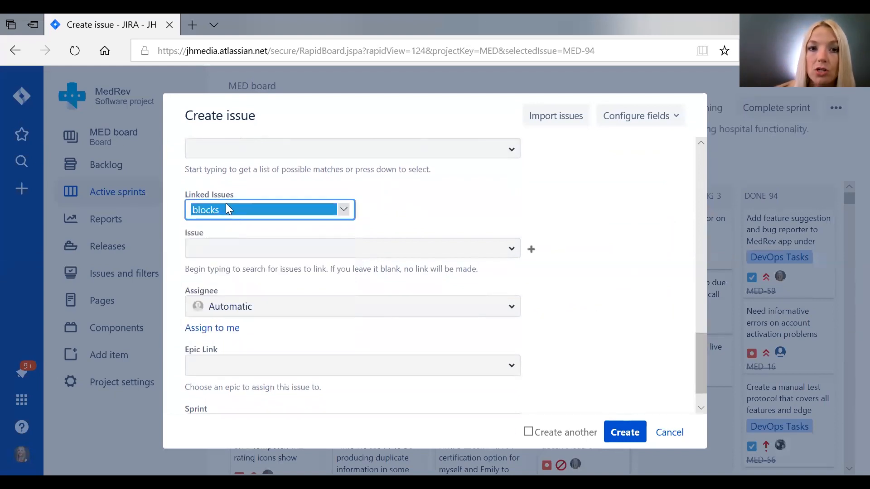
click(351, 248)
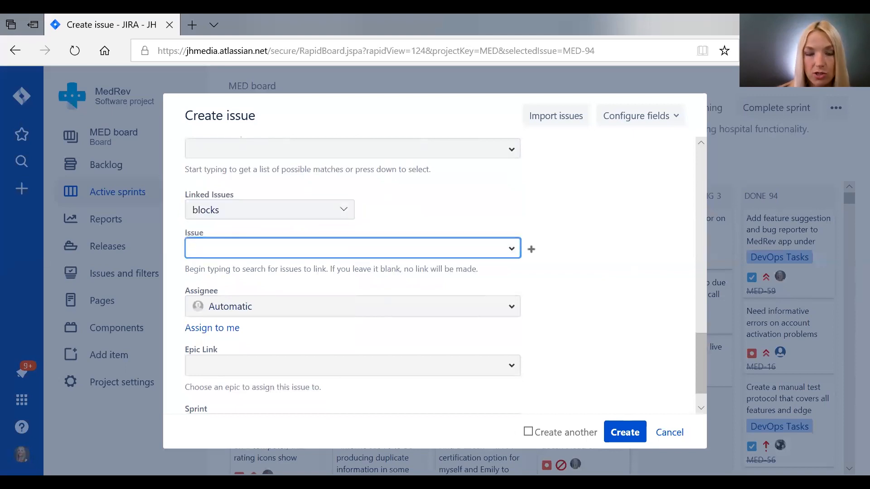
Step: Enter MED as the linked issue so matching MedRev issues are suggested
text(MED)
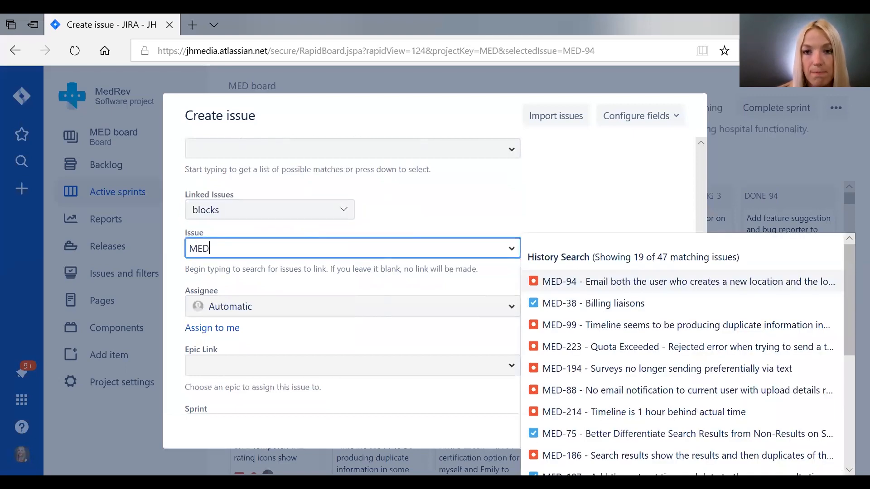
mouse_move(630, 369)
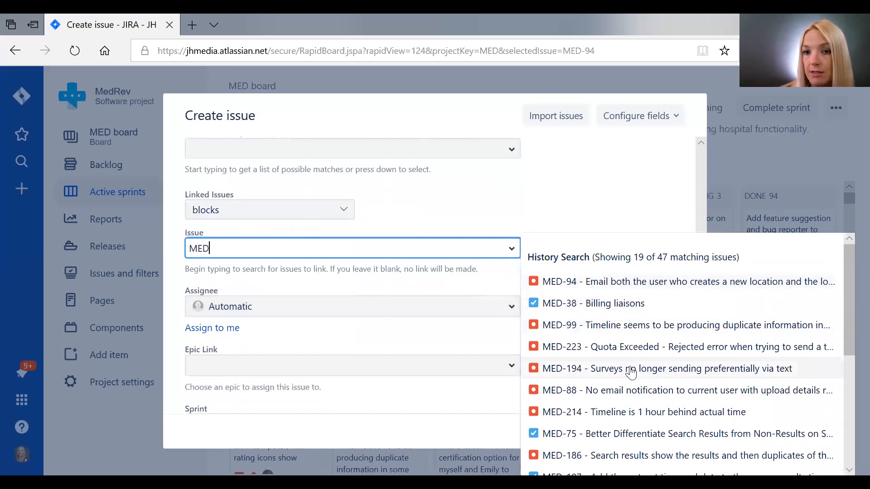
mouse_move(389, 241)
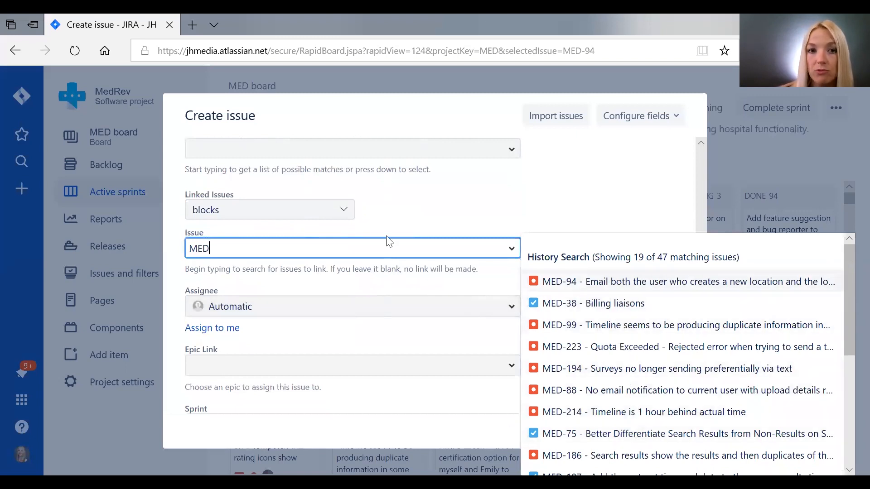
mouse_move(397, 216)
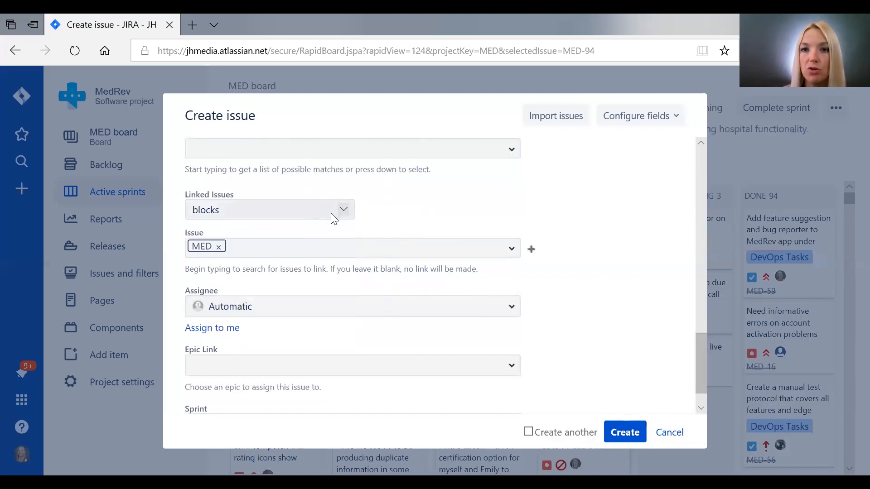
mouse_move(327, 217)
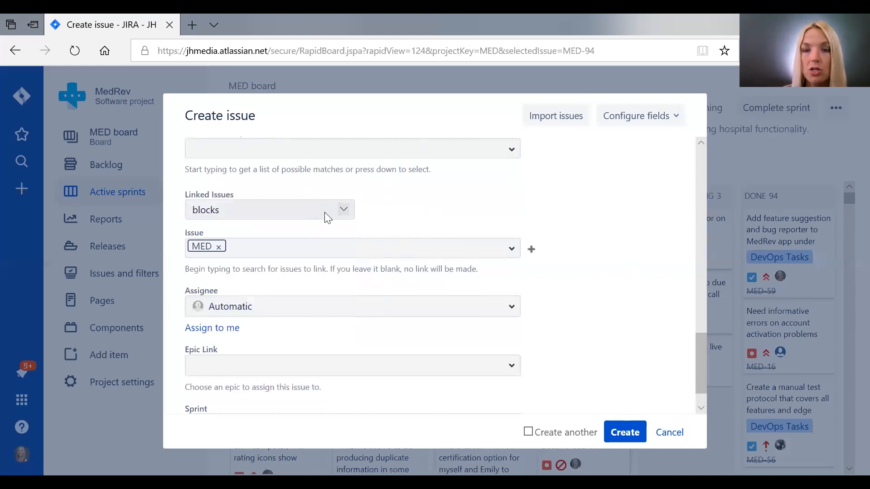
mouse_move(345, 212)
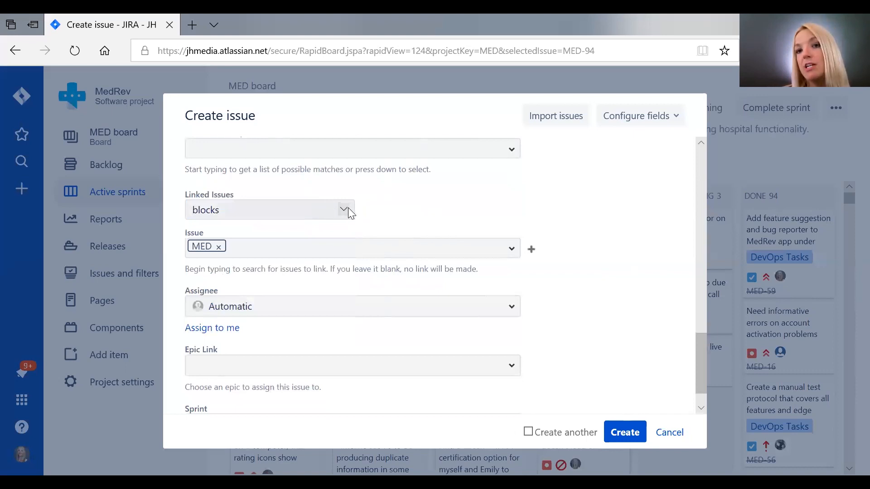
Step: Change the link relationship from 'blocks' to 'duplicates', keeping MED as the linked issue
click(344, 210)
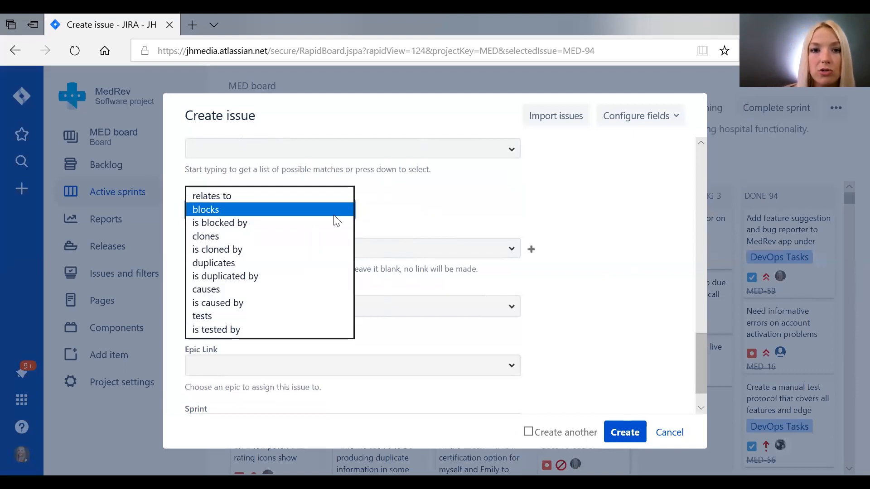
click(214, 263)
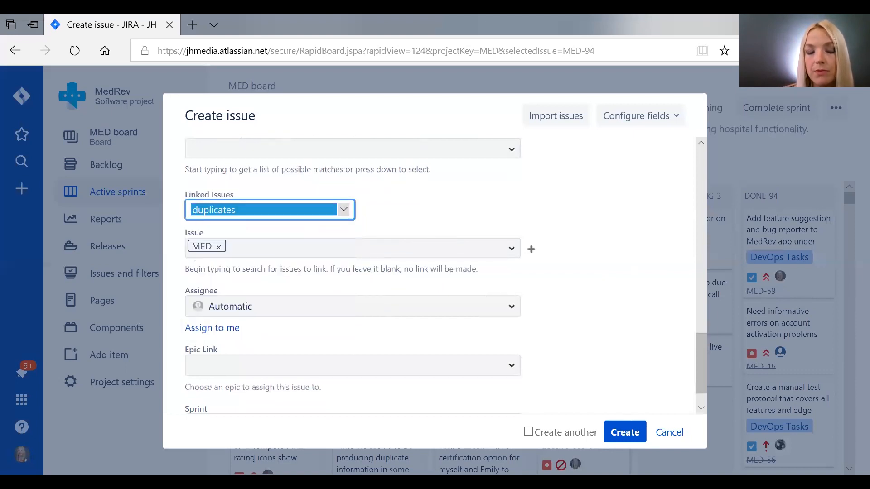
mouse_move(545, 214)
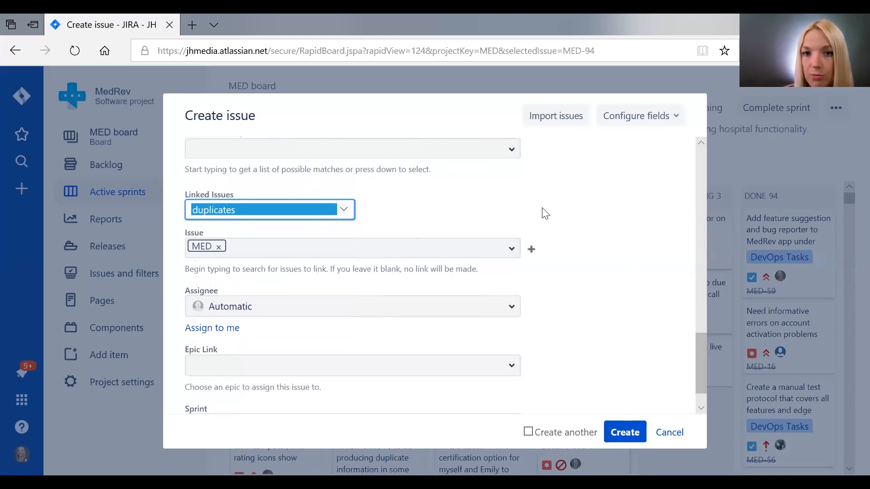
mouse_move(255, 215)
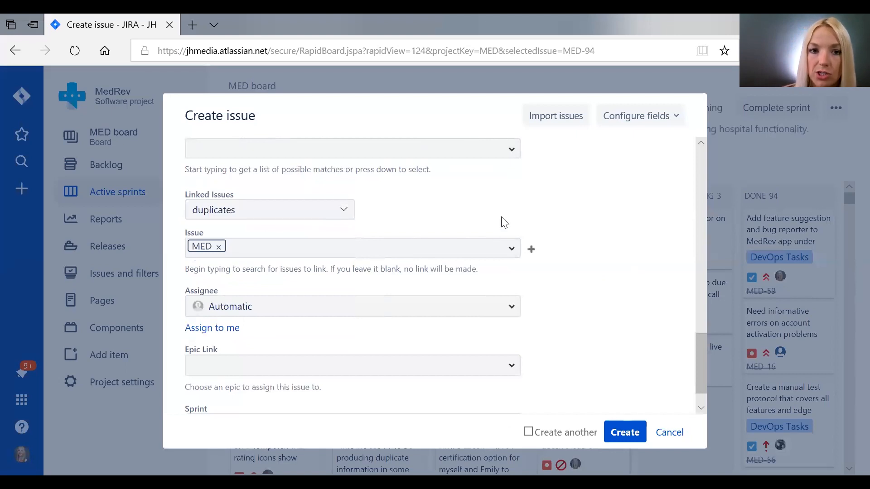
scroll(up, 3)
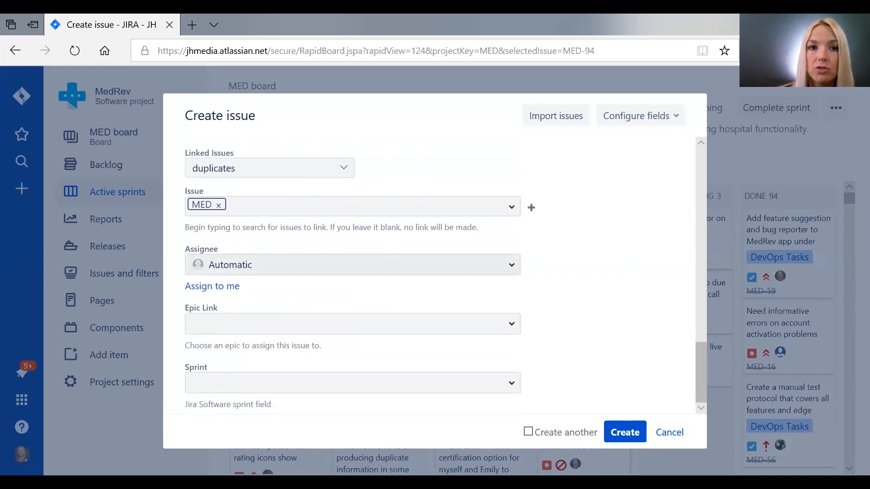
mouse_move(227, 238)
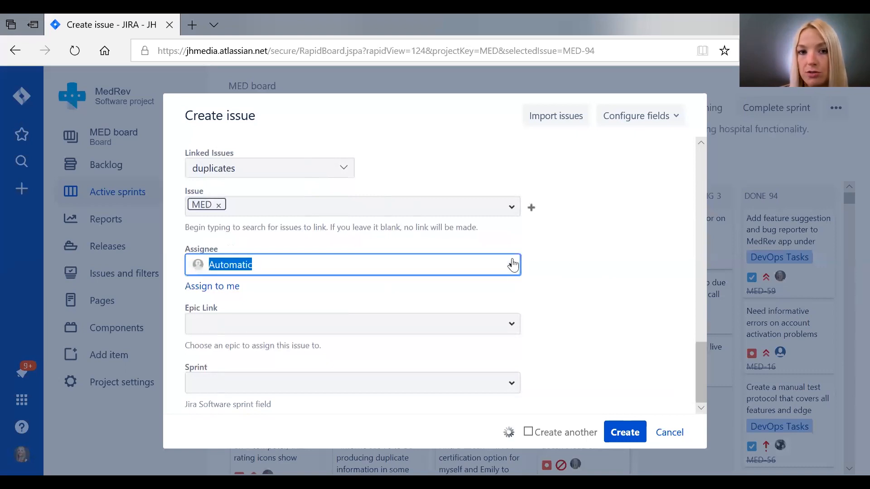
click(510, 265)
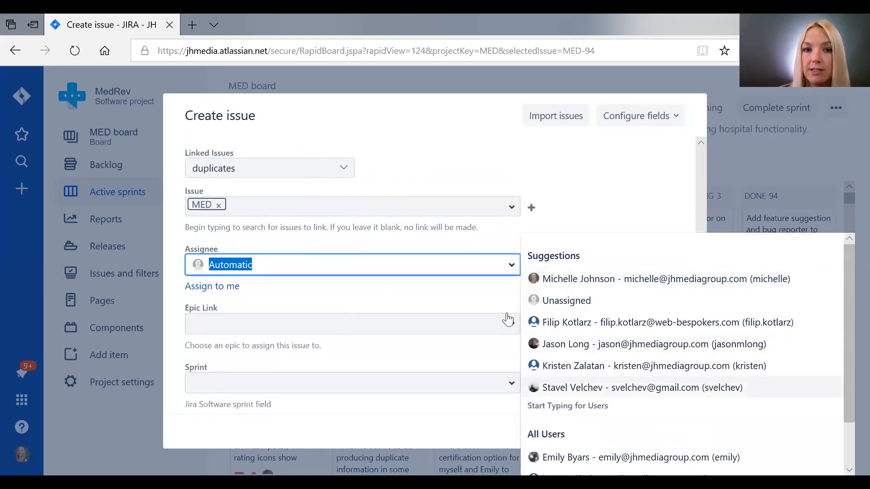
click(328, 296)
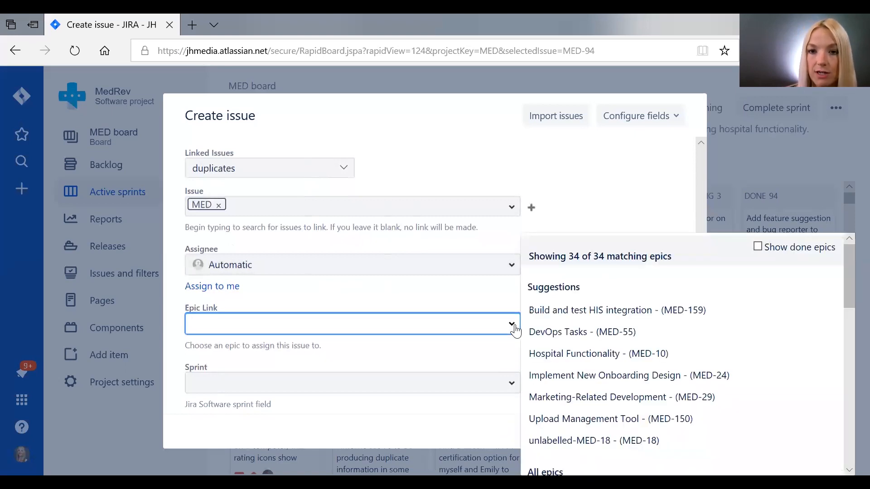
mouse_move(518, 335)
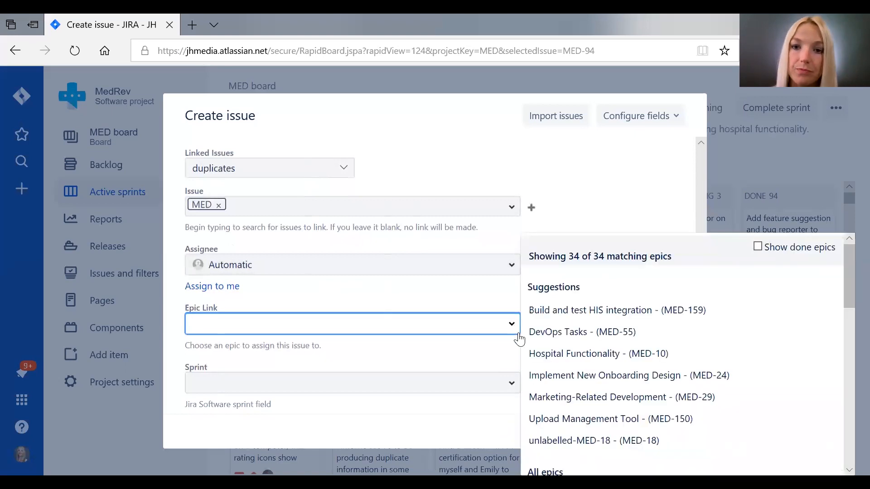
mouse_move(566, 358)
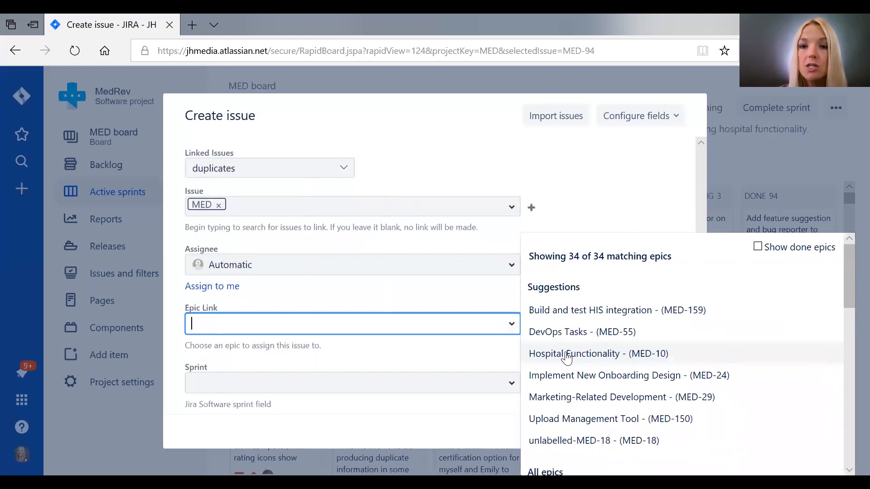
Step: Set the Epic Link to Hospital Functionality (MED-10) and review the epic choices again
click(575, 353)
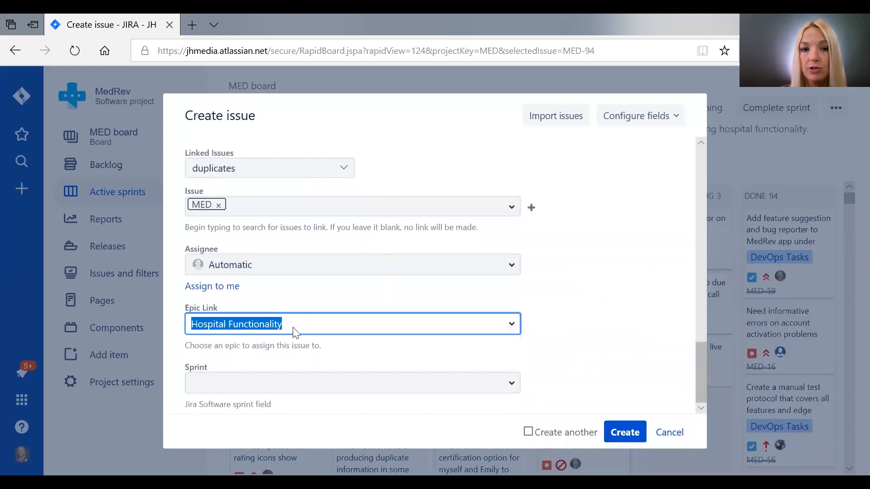
mouse_move(505, 328)
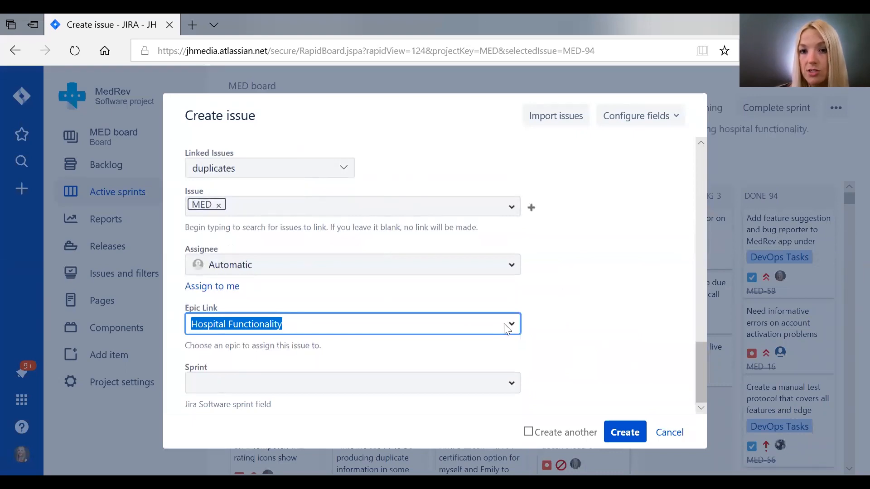
click(511, 324)
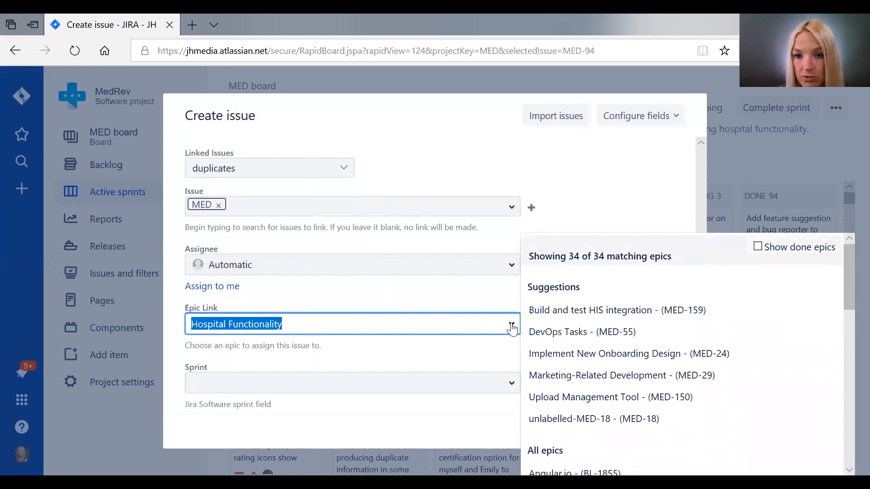
mouse_move(465, 290)
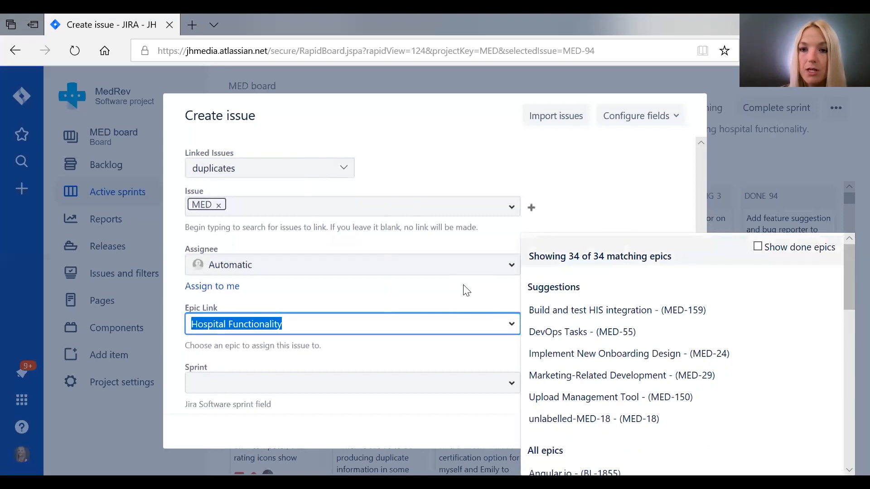
mouse_move(557, 379)
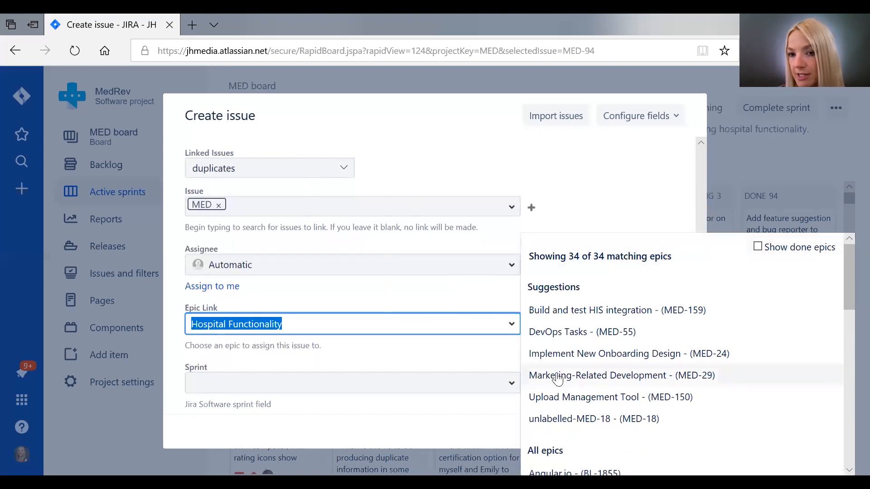
mouse_move(525, 380)
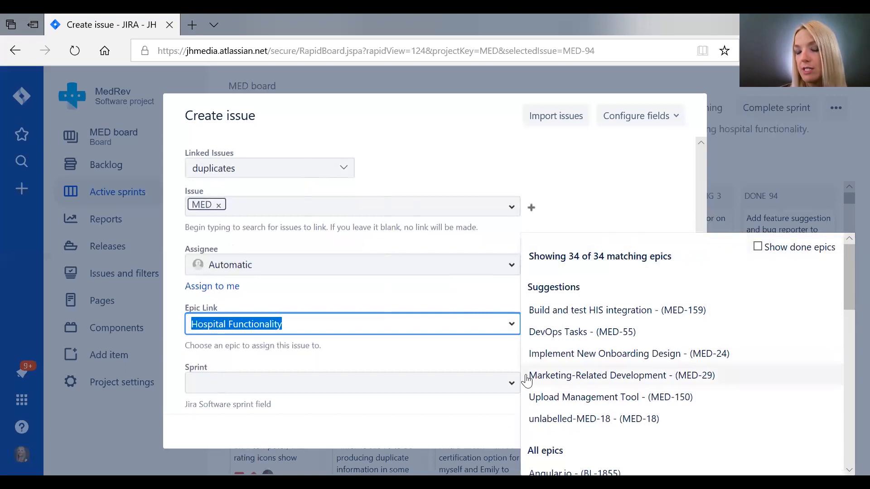
mouse_move(473, 300)
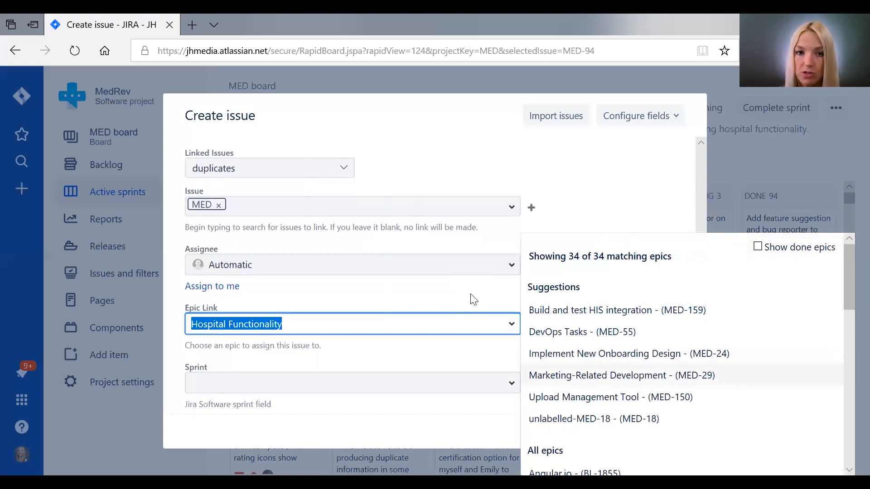